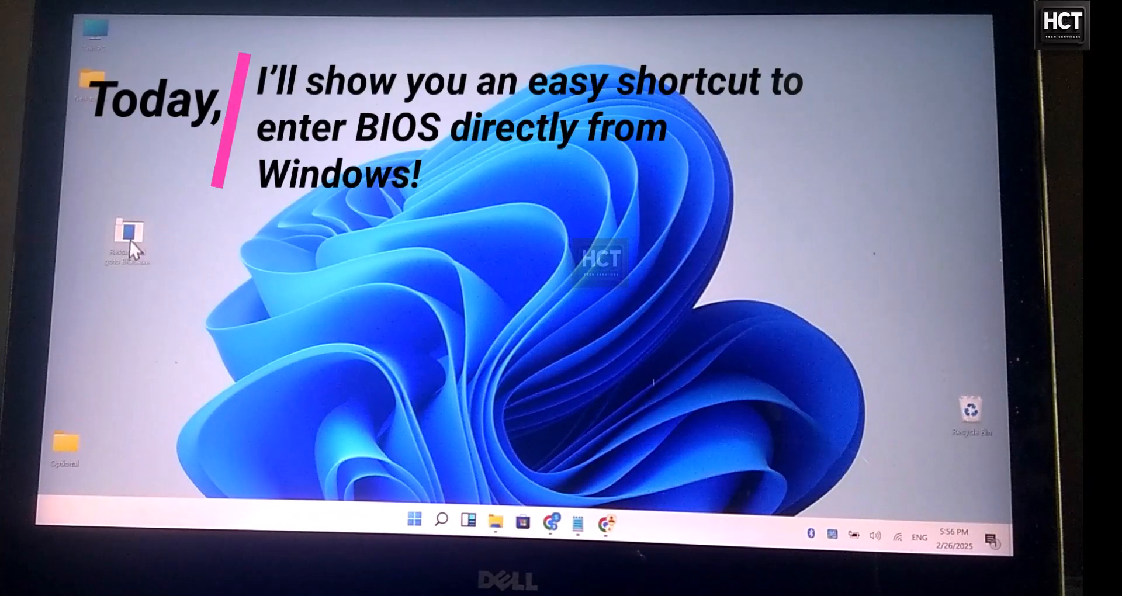
Step: Run shutdown /r /o /f /t 1 from the Run dialog to restart into recovery
right_click(127, 236)
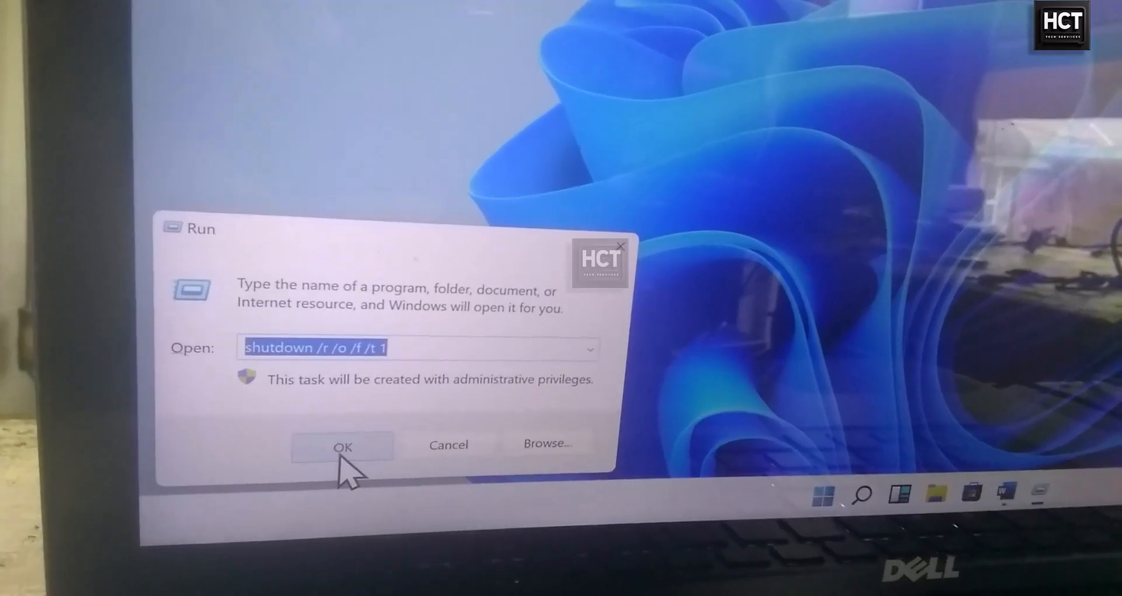
click(342, 445)
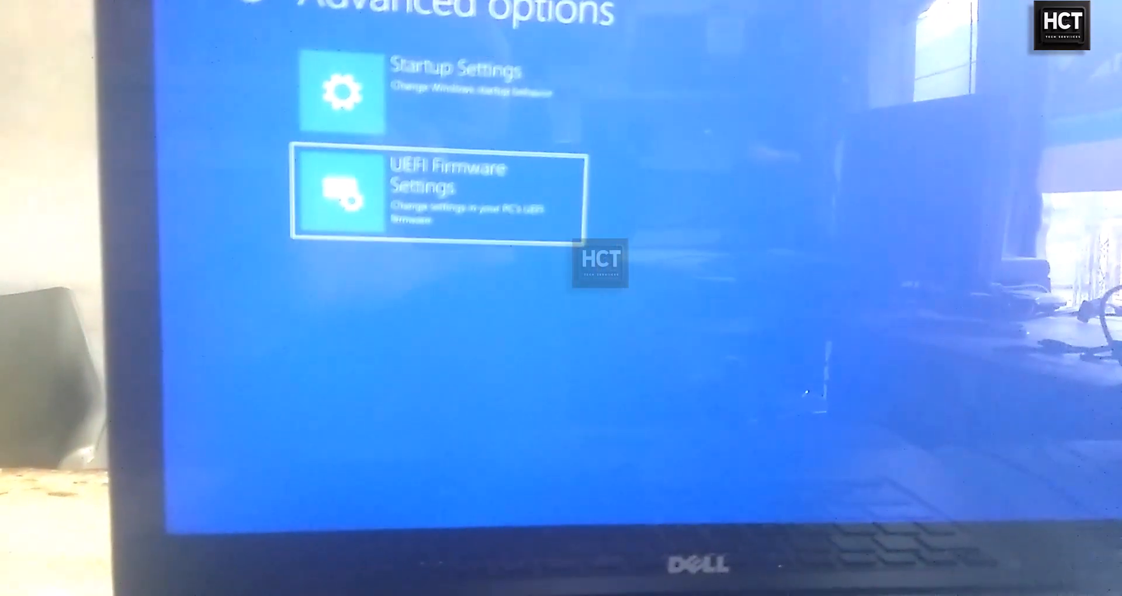
Step: Choose UEFI Firmware Settings on the Advanced options screen to boot into BIOS
click(436, 193)
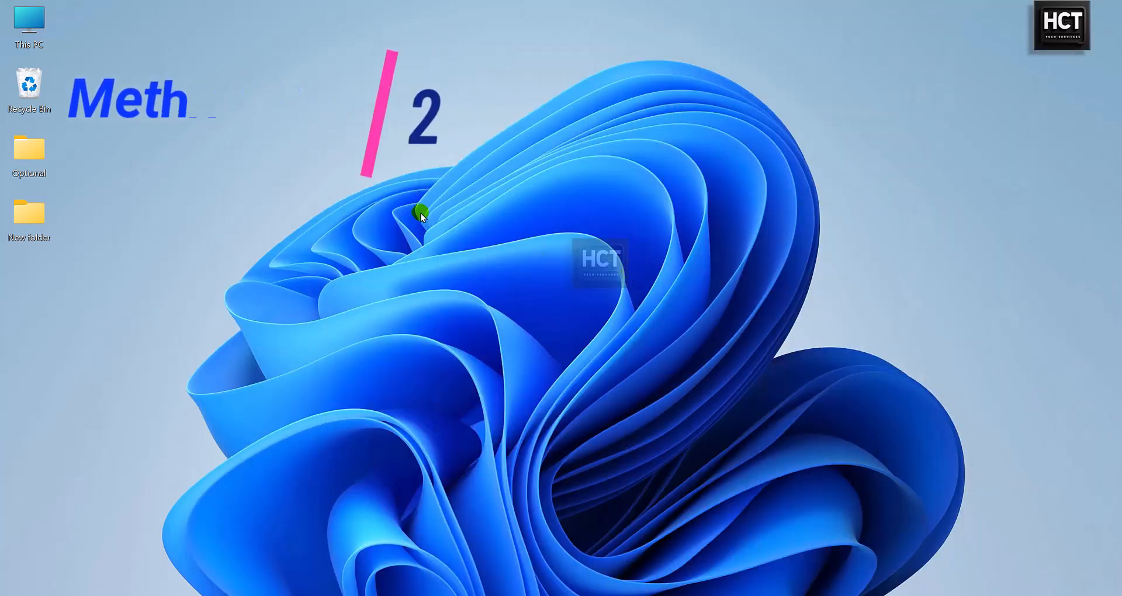
Step: Create a new desktop shortcut with location shutdown /r /fw /t 1
right_click(420, 215)
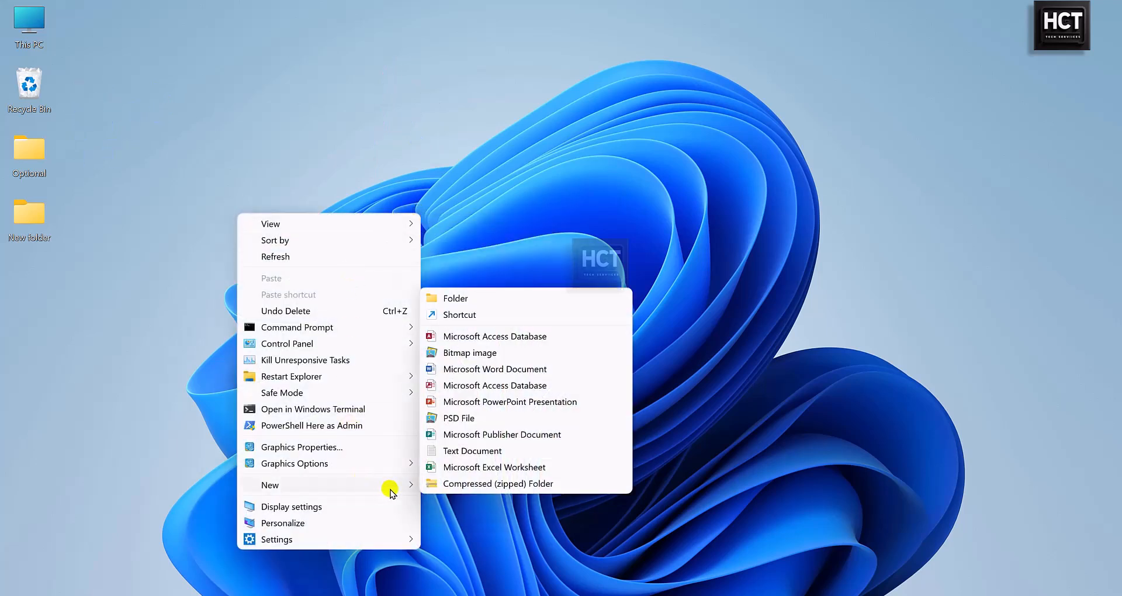
click(461, 315)
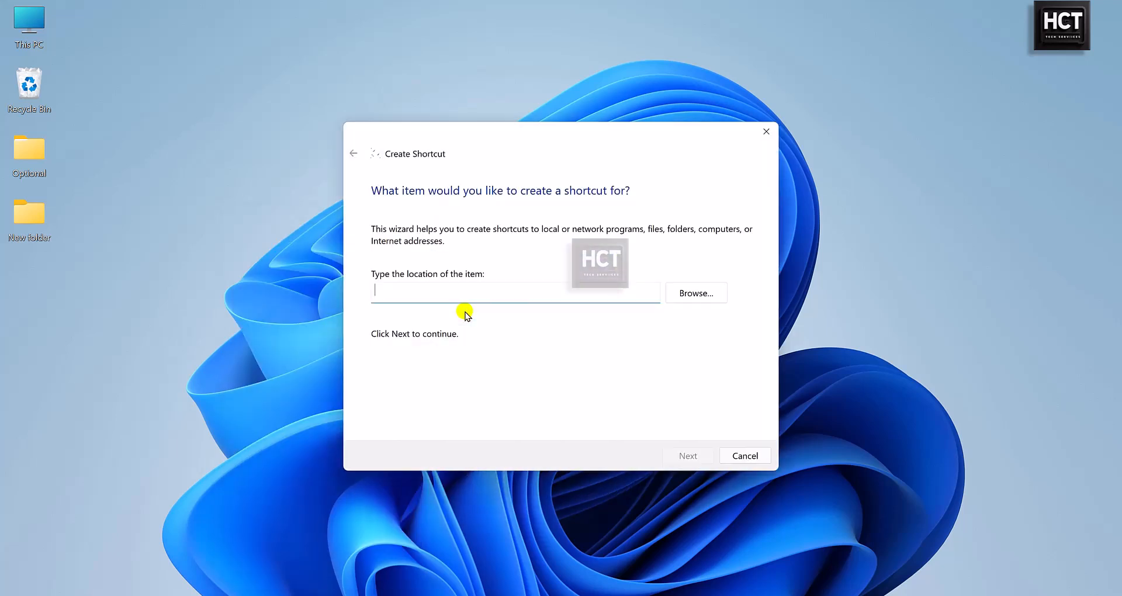
text(shutdown /r /fw /t 1)
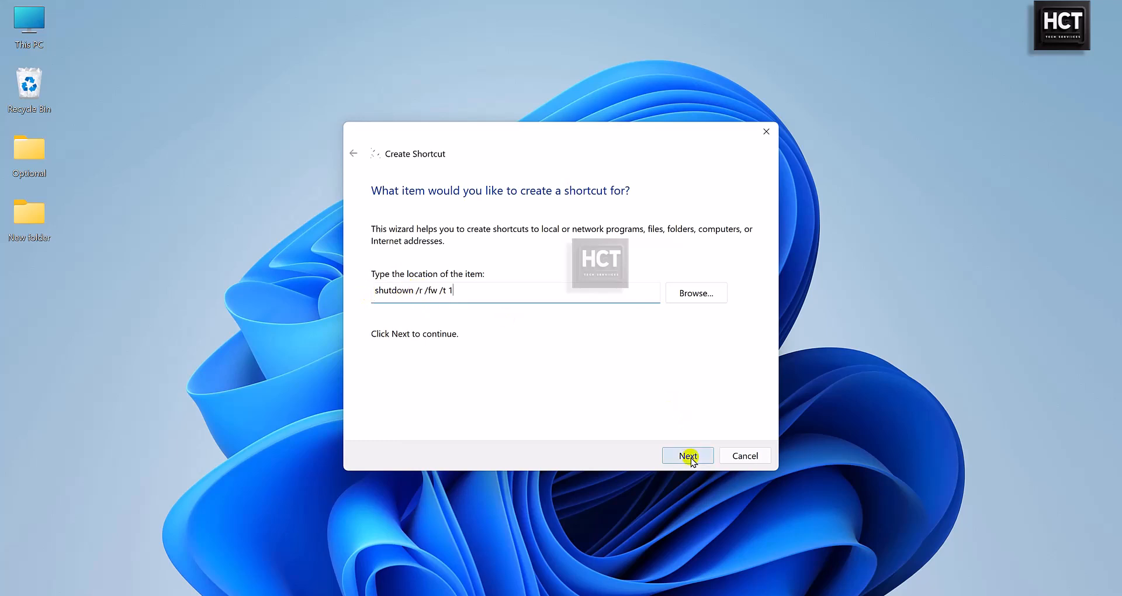
Step: Name the shortcut Restart and goto BIOS.exe and finish creating it
click(686, 456)
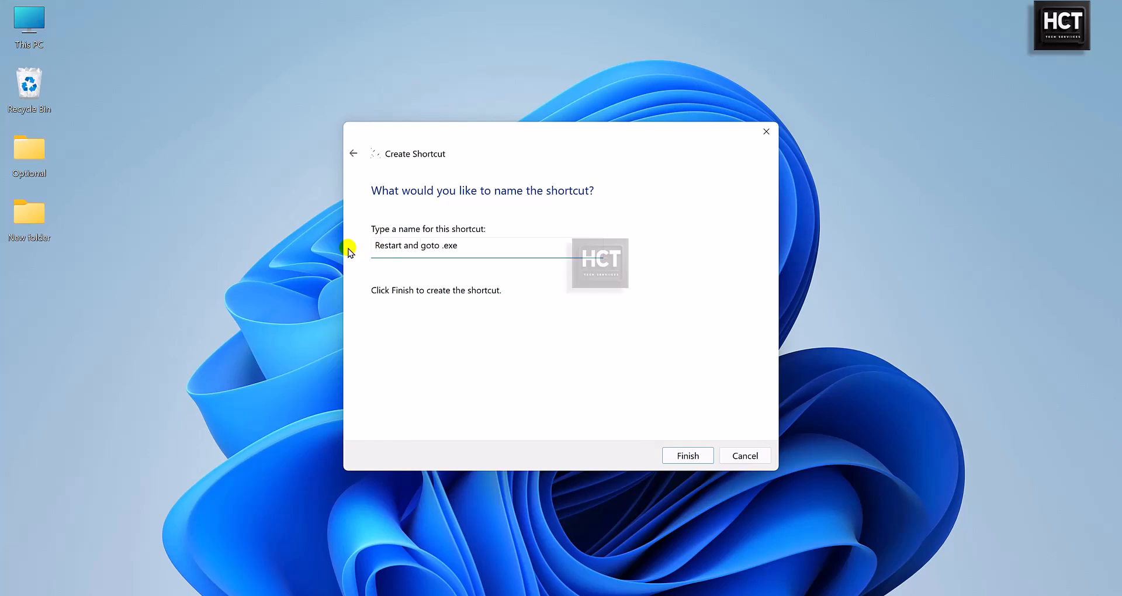
text(BIOS)
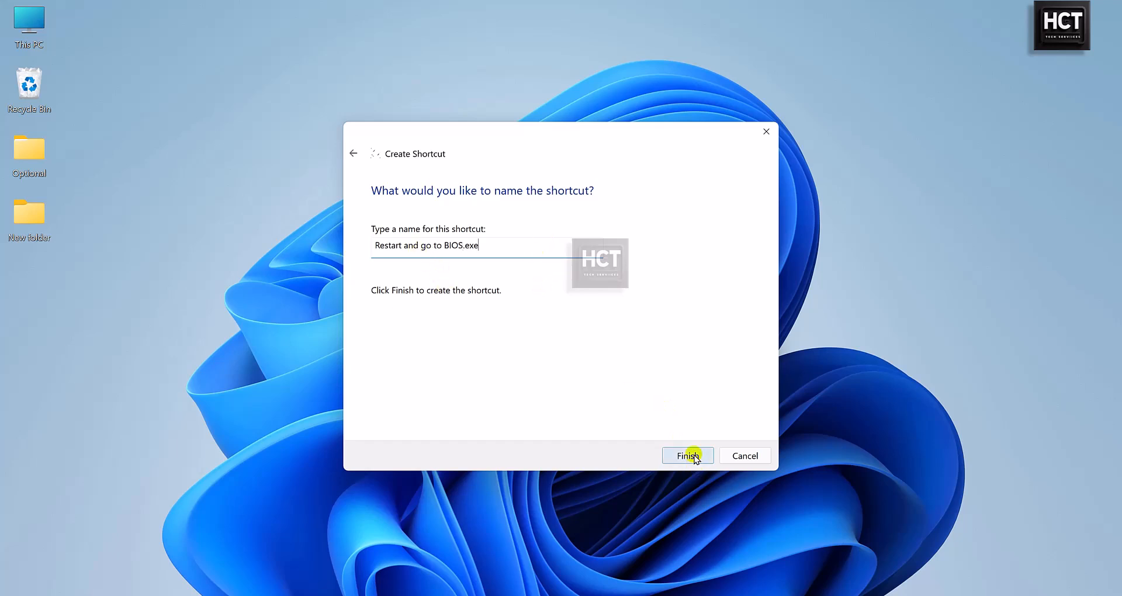
click(686, 456)
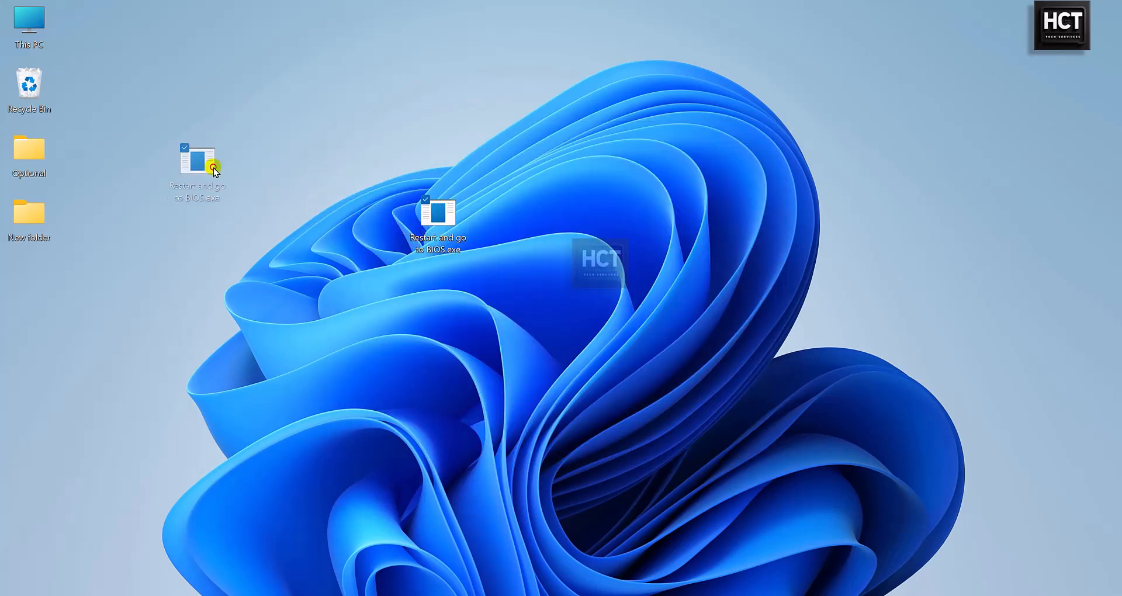
Step: Bring up the shortcut's Properties and its Advanced settings
right_click(206, 151)
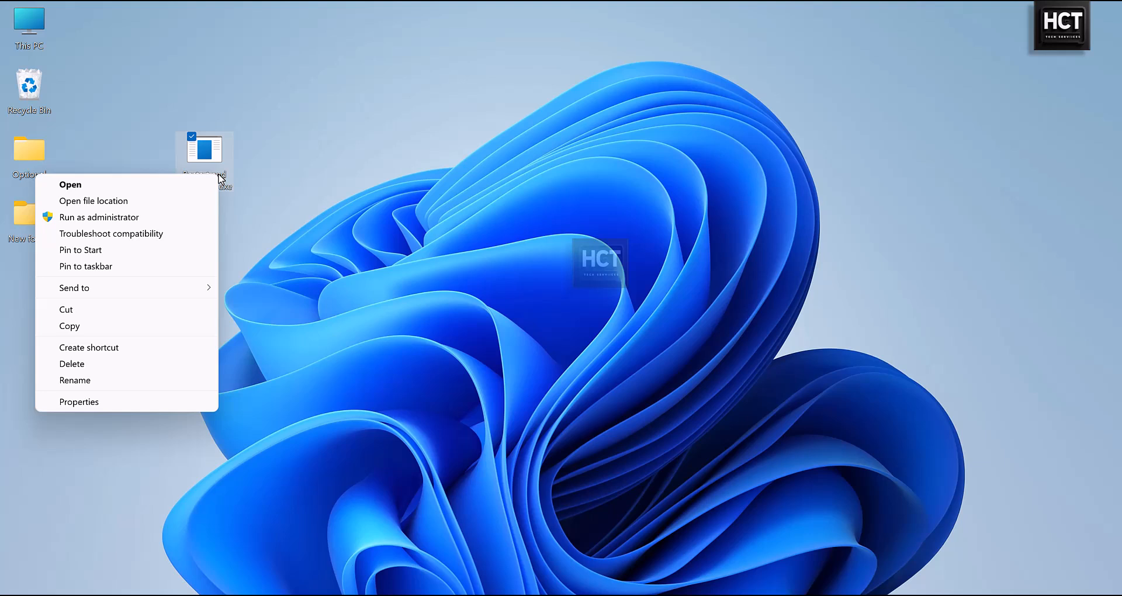
click(78, 401)
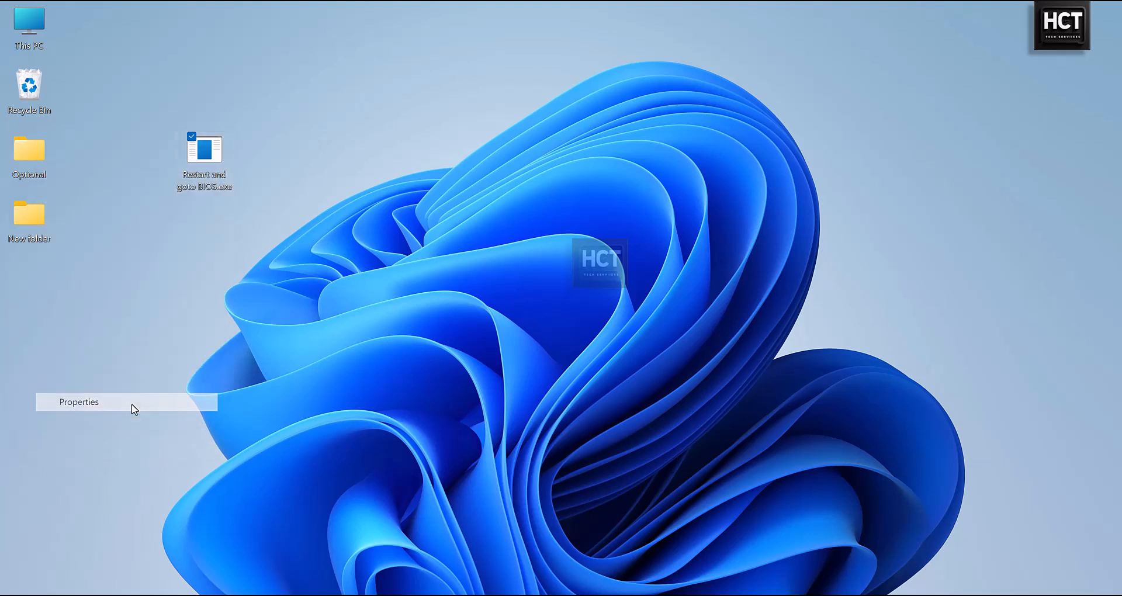
click(78, 401)
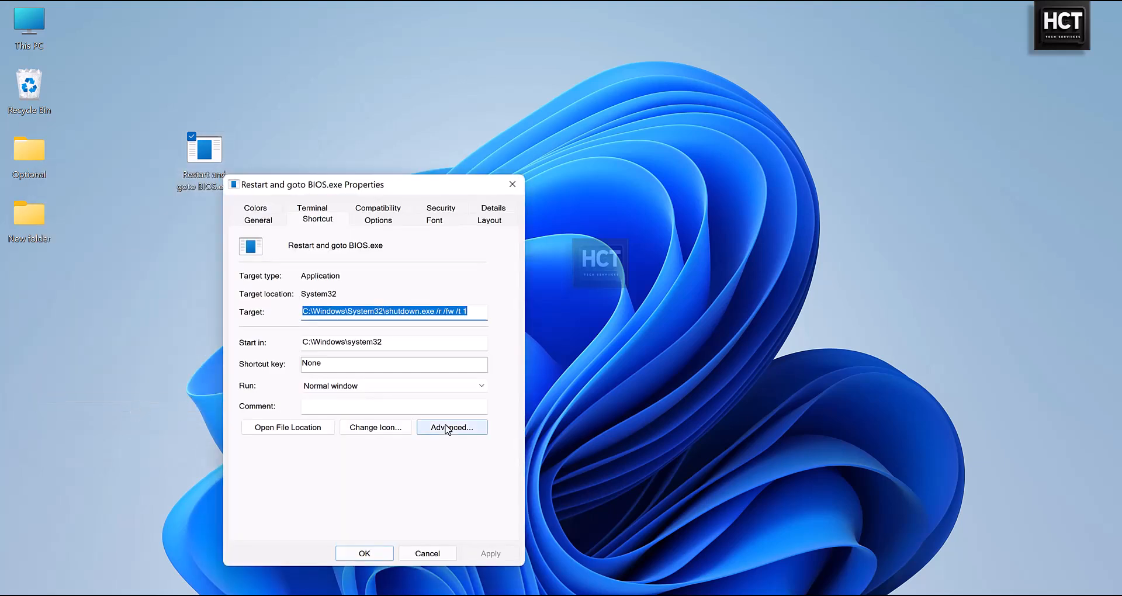
click(451, 428)
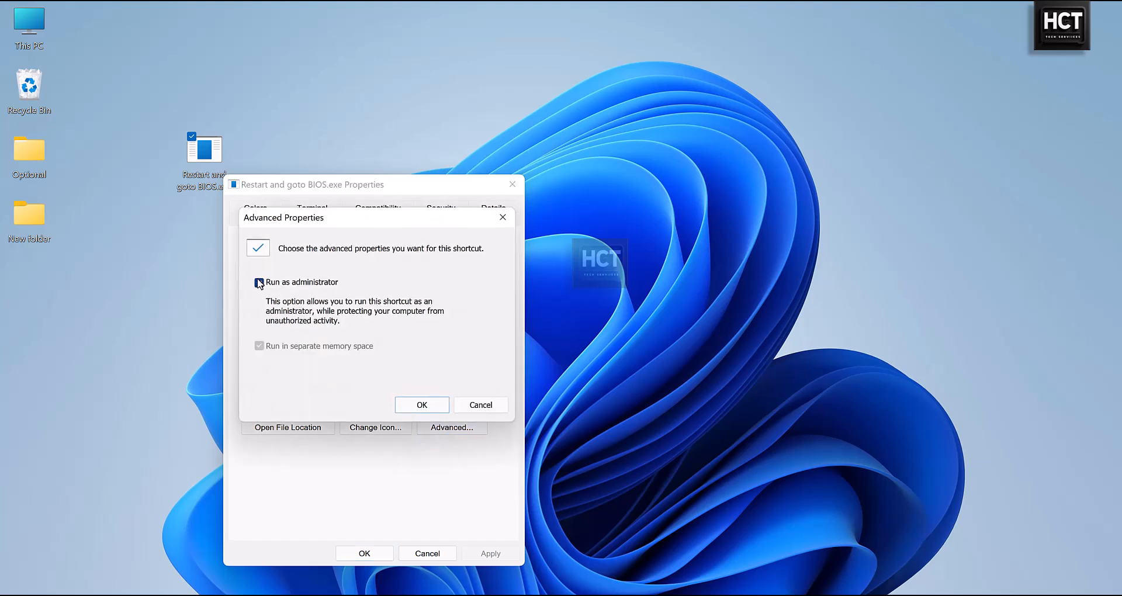
Step: Enable Run as administrator for the shortcut, then apply and save the properties
click(259, 281)
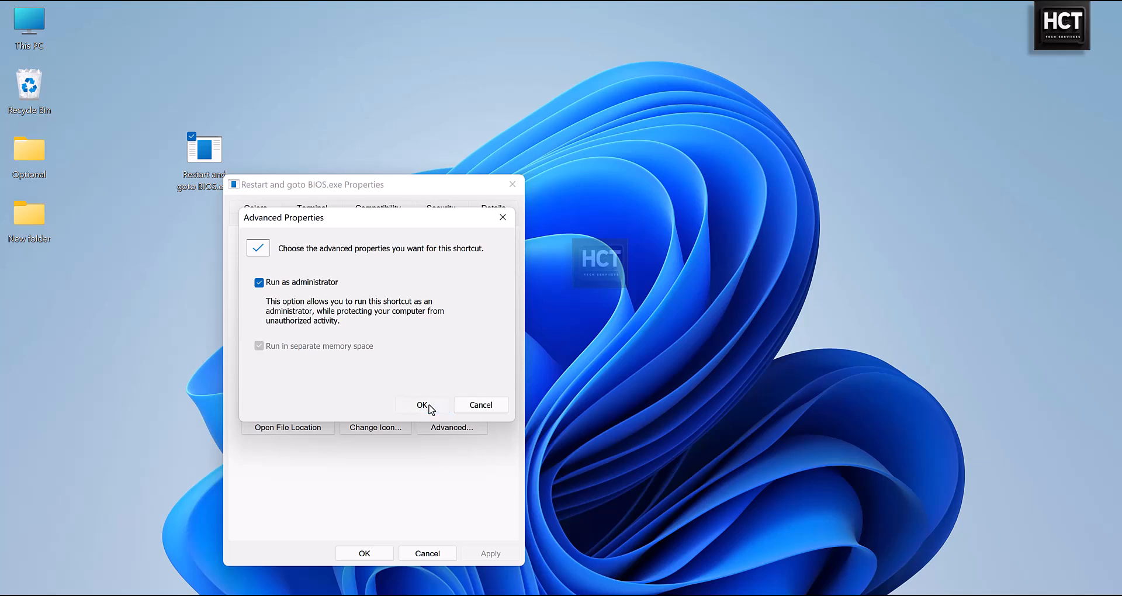
click(421, 405)
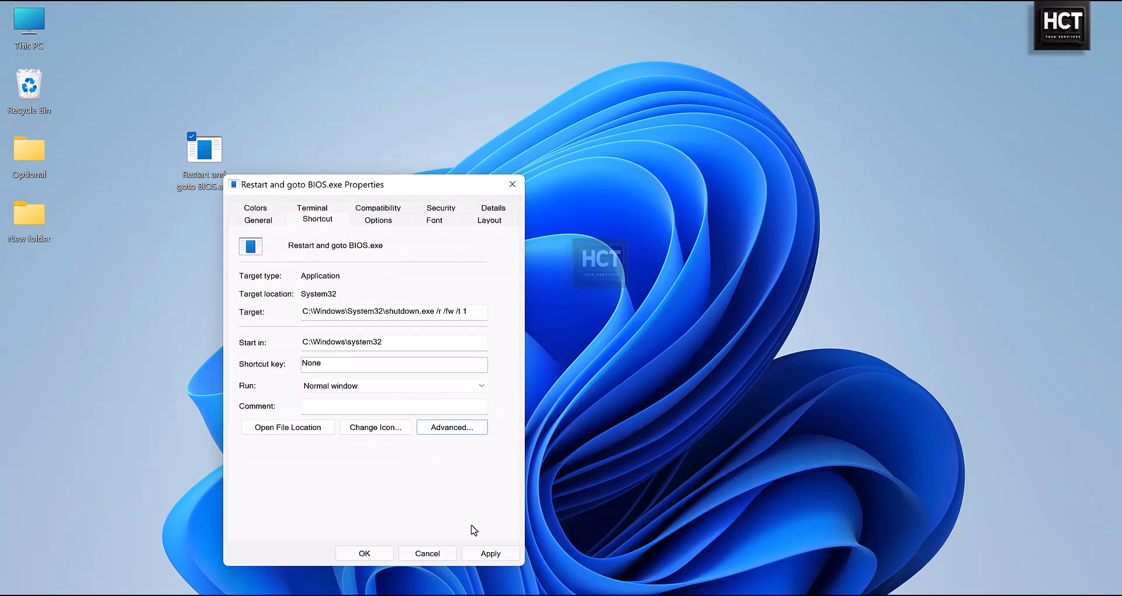
triple_click(389, 310)
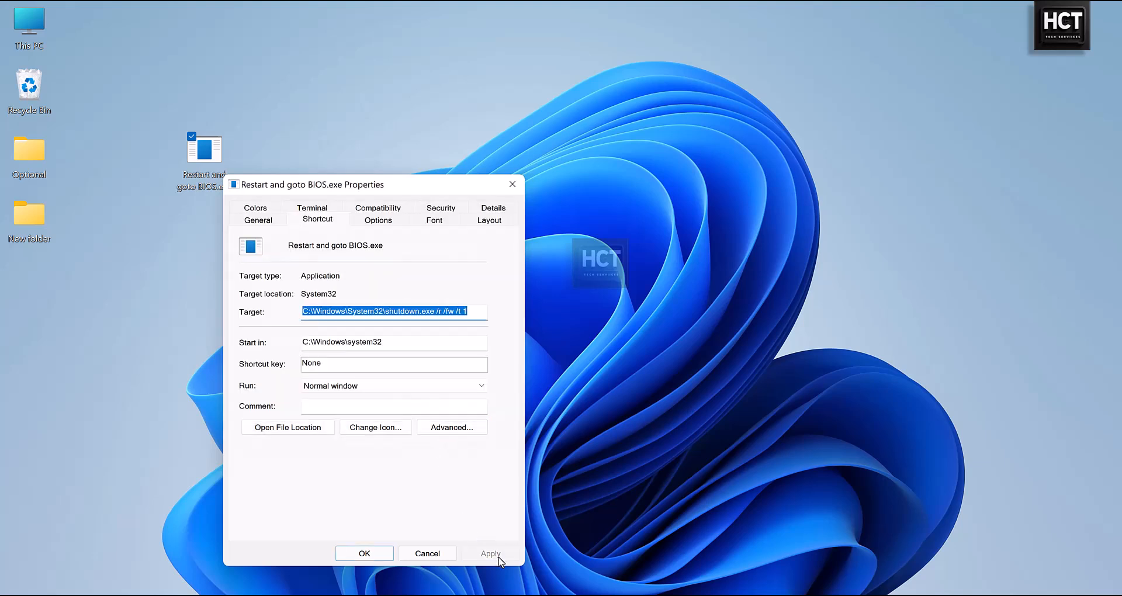
click(490, 552)
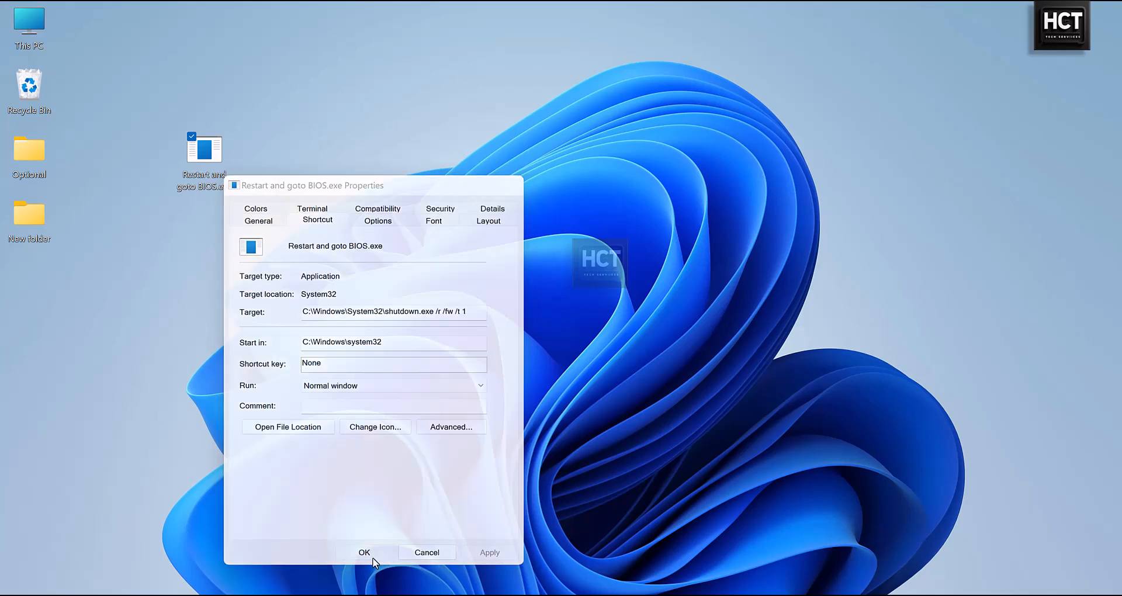